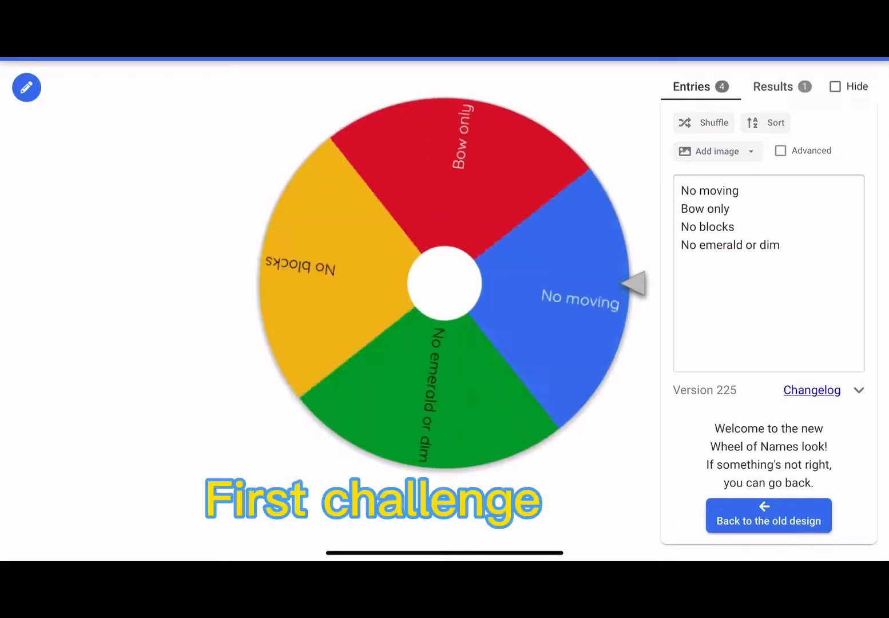
Step: Spin the four-entry challenge wheel (No moving, Bow only, No blocks, No emerald or dim)
left_click(444, 284)
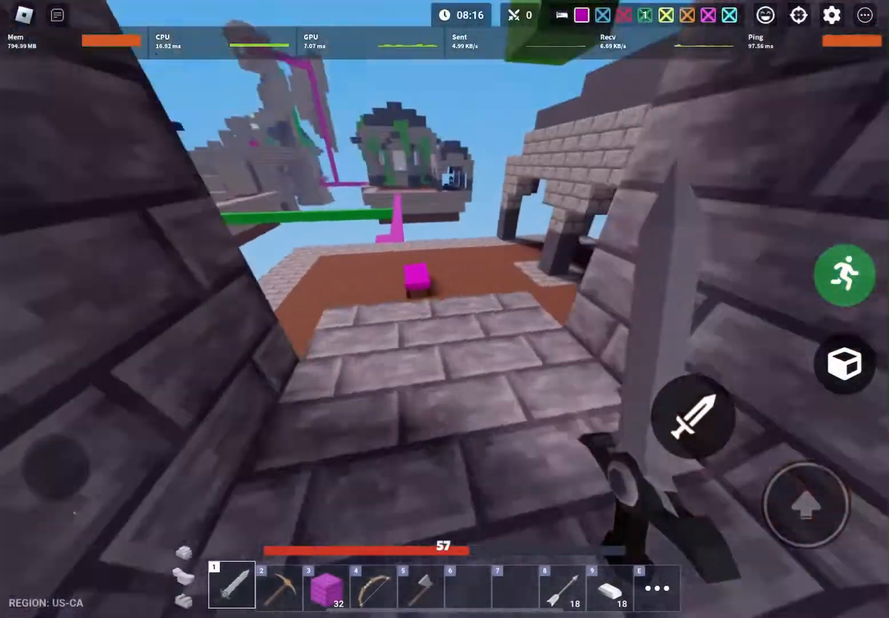
Step: Spin the challenge wheel again and send a chat reply about the bow-only challenge
left_click(373, 585)
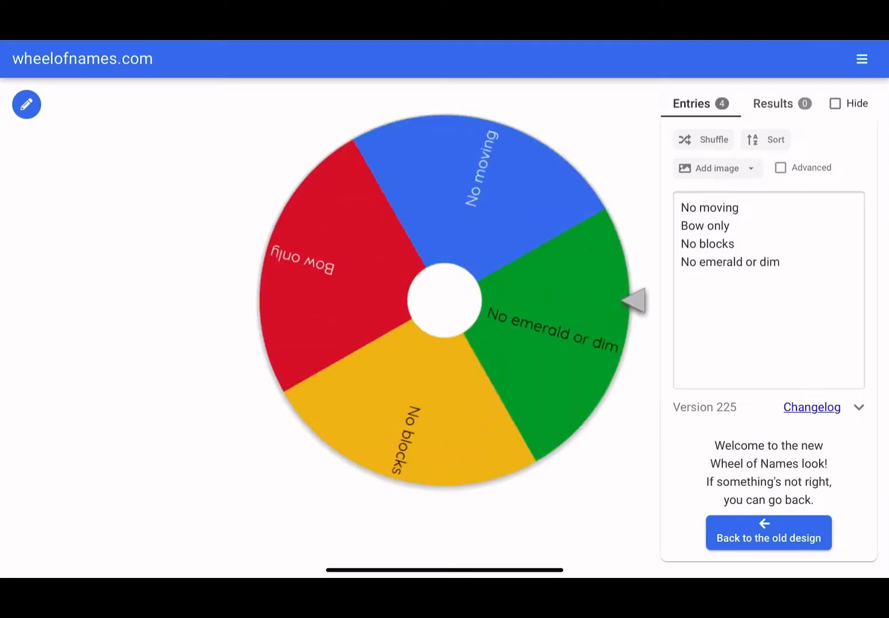
left_click(443, 300)
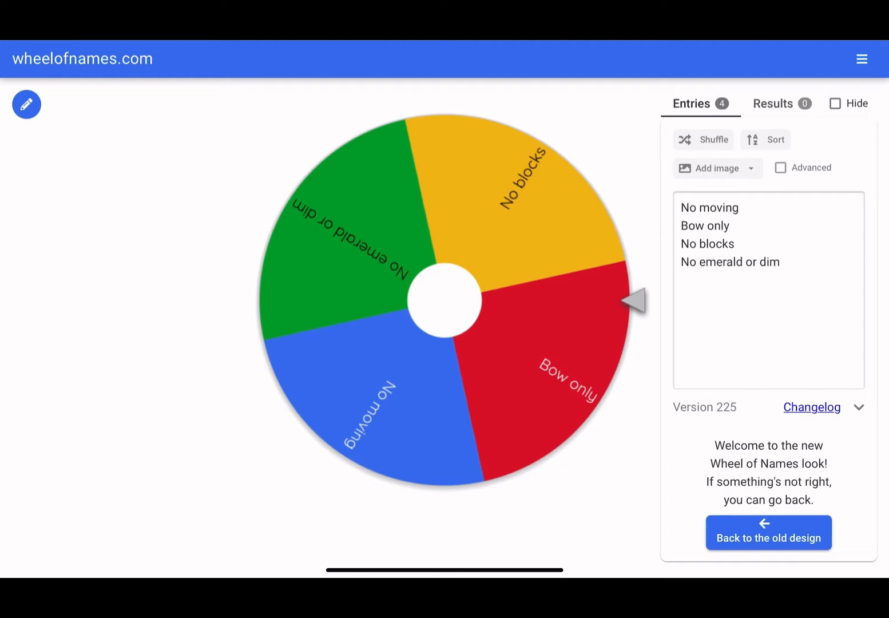
left_click(444, 300)
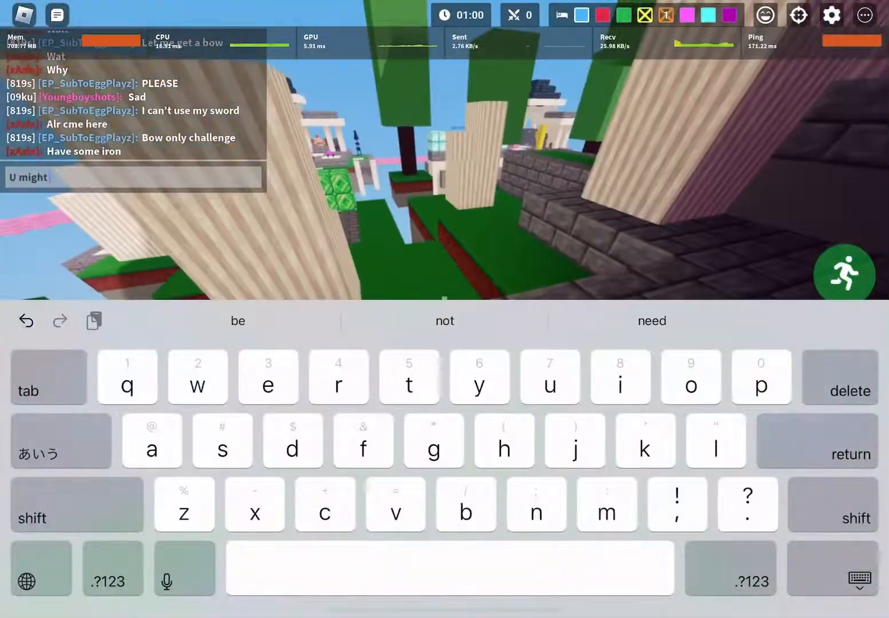
key("return")
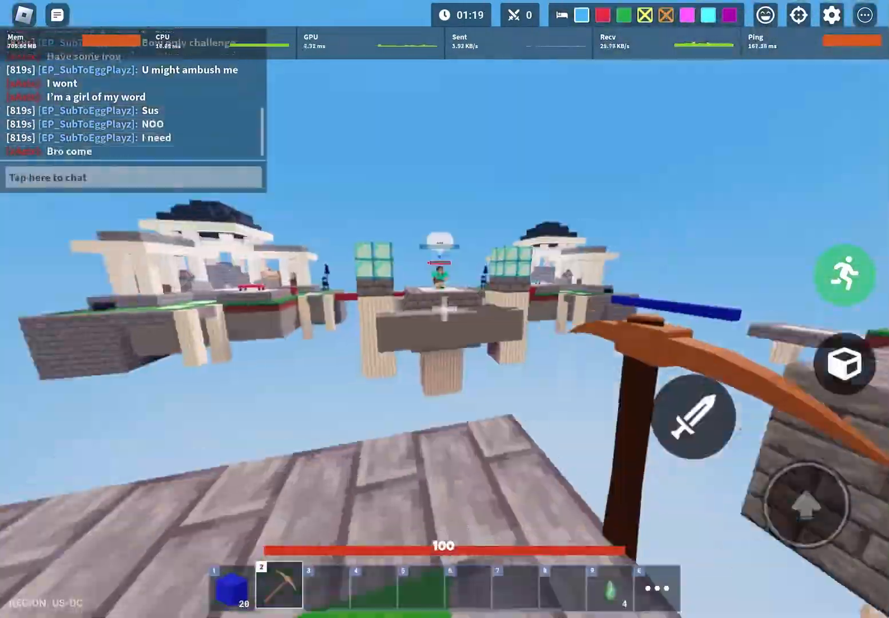